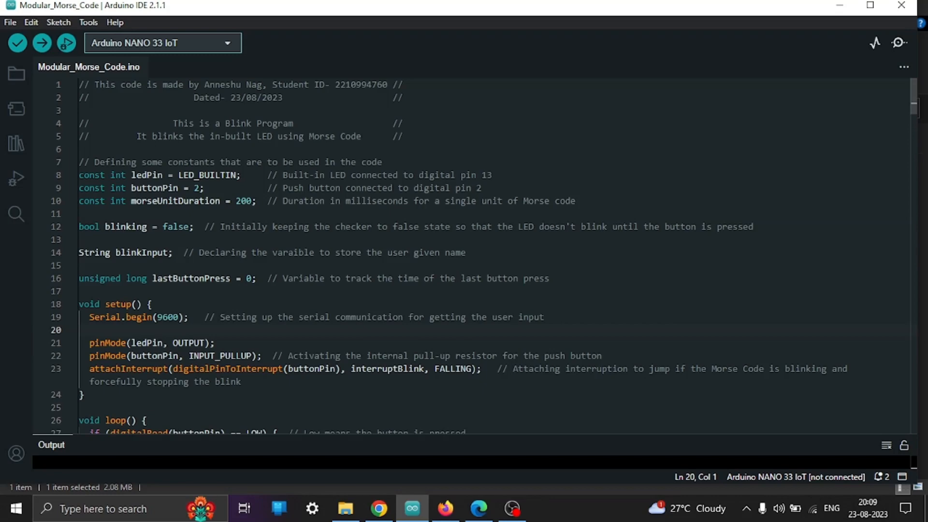
Scroll through the sketch and Output panel while the NANO 33 IoT connects on COM3
{"action": "scroll", "scroll_direction": "down", "scroll_amount": 3}
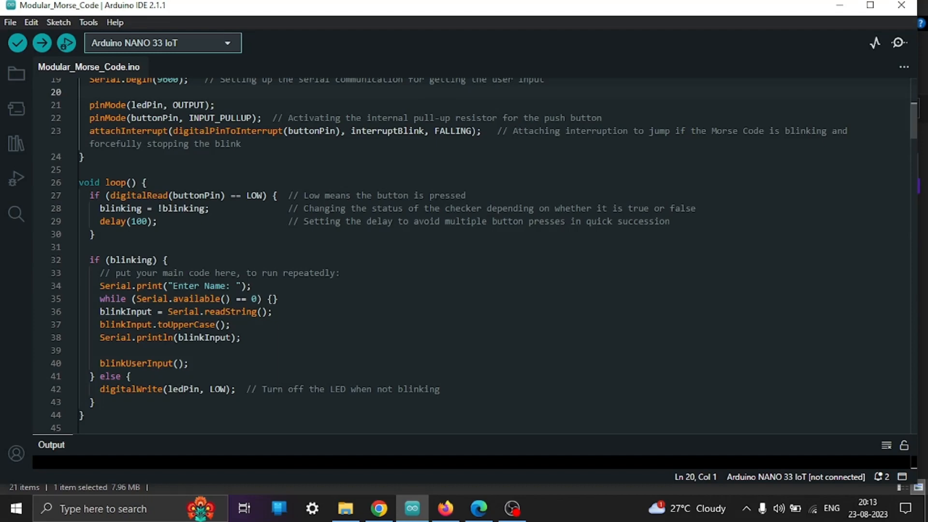
{"action": "scroll", "scroll_direction": "down", "scroll_amount": 3}
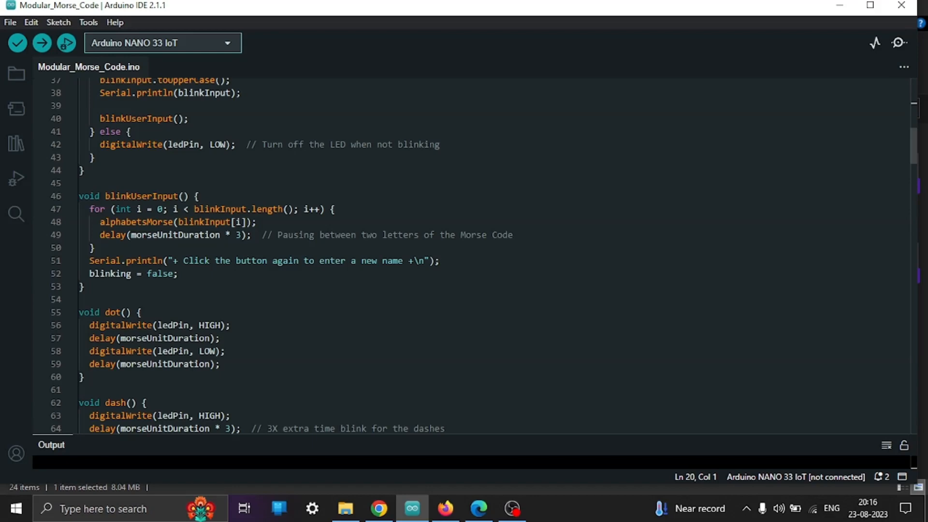
{"action": "scroll", "scroll_direction": "down", "scroll_amount": 3}
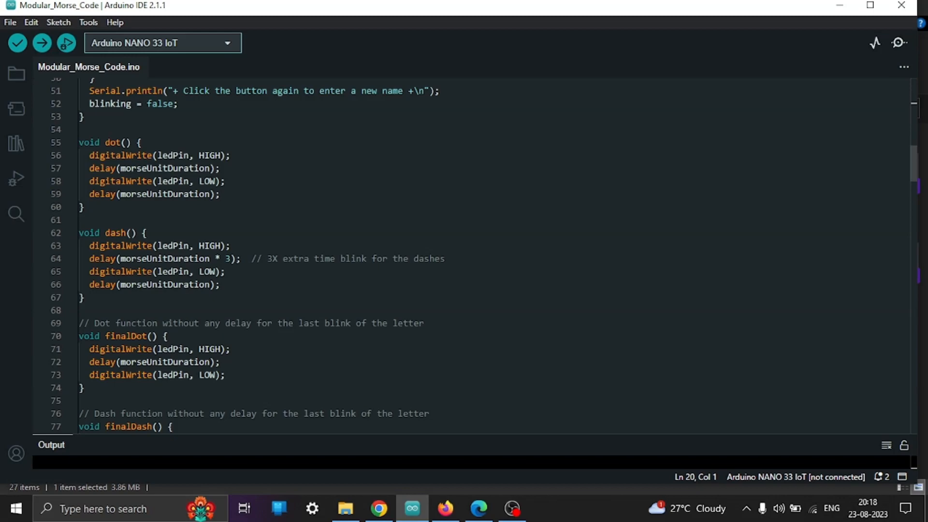
{"action": "scroll", "scroll_direction": "down", "scroll_amount": 3}
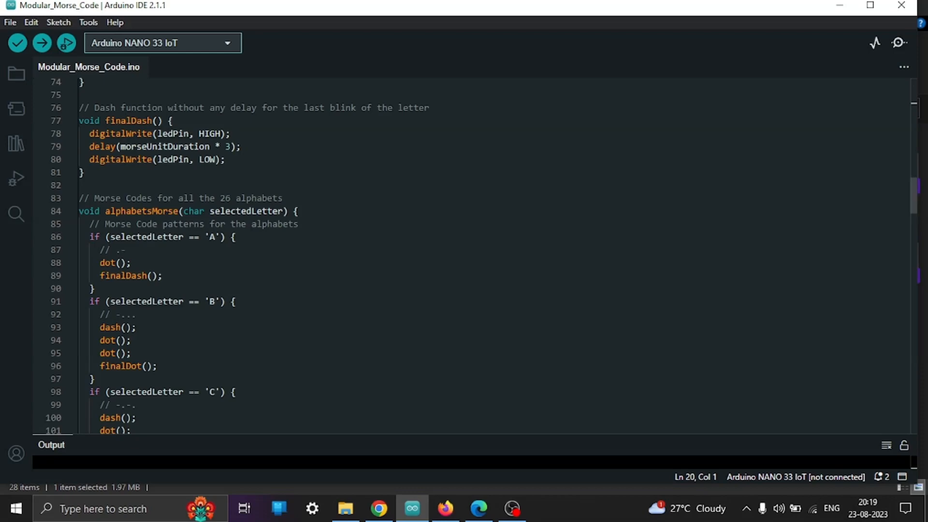
{"action": "scroll", "scroll_direction": "down", "scroll_amount": 3}
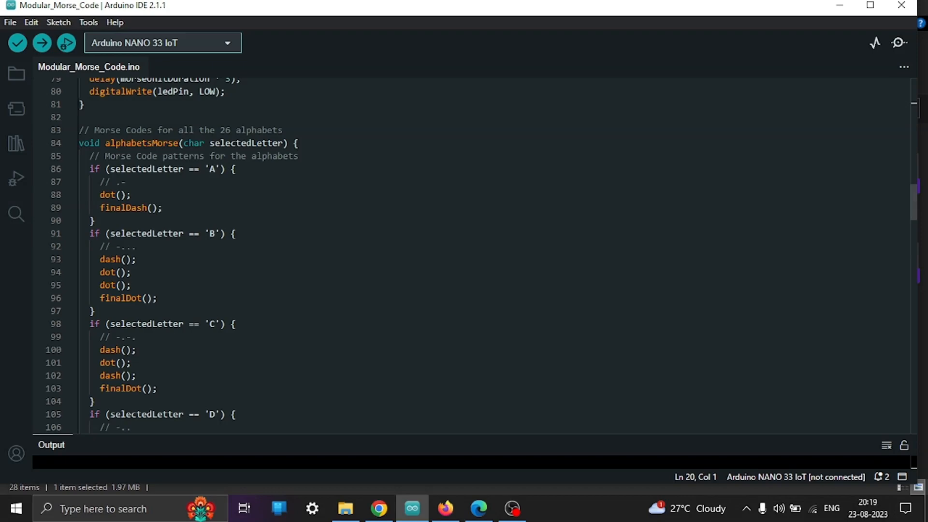
{"action": "scroll", "scroll_direction": "down", "scroll_amount": 3}
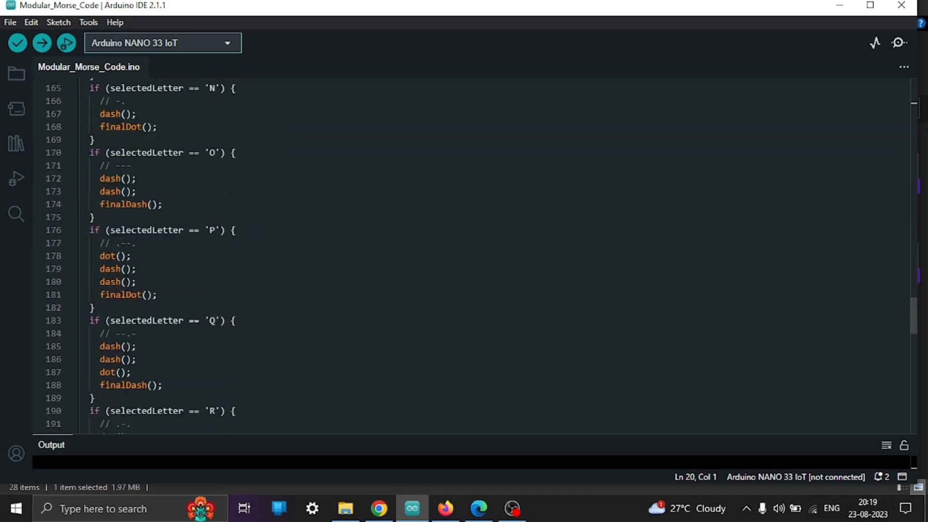
{"action": "scroll", "scroll_direction": "down", "scroll_amount": 3}
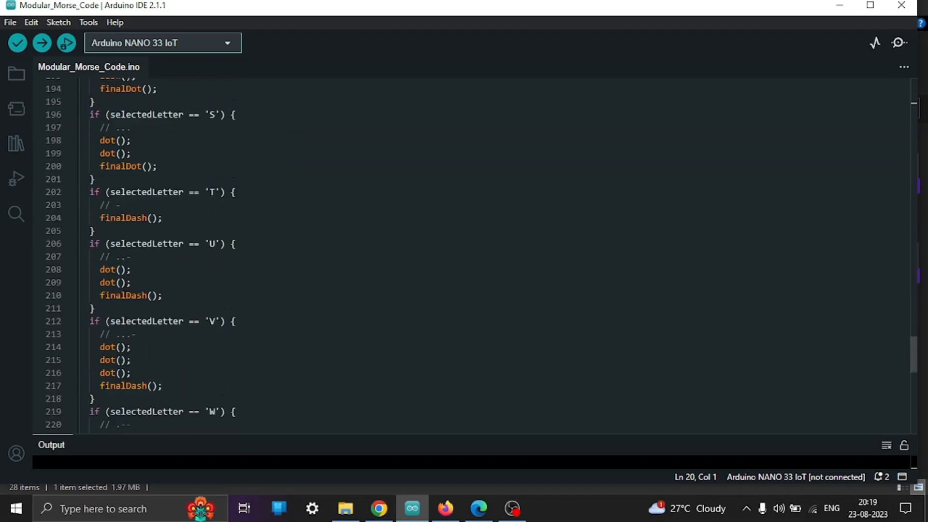
{"action": "scroll", "scroll_direction": "down", "scroll_amount": 3}
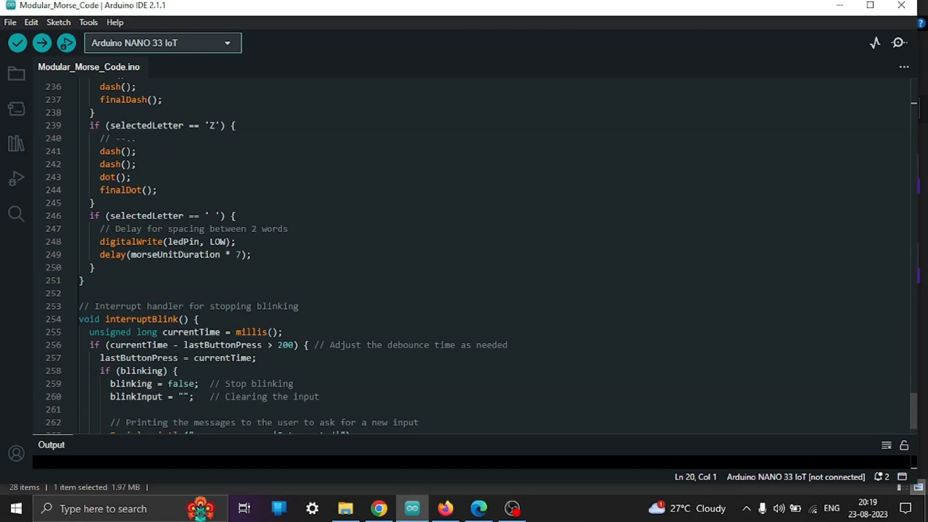
{"action": "scroll", "scroll_direction": "down", "scroll_amount": 3}
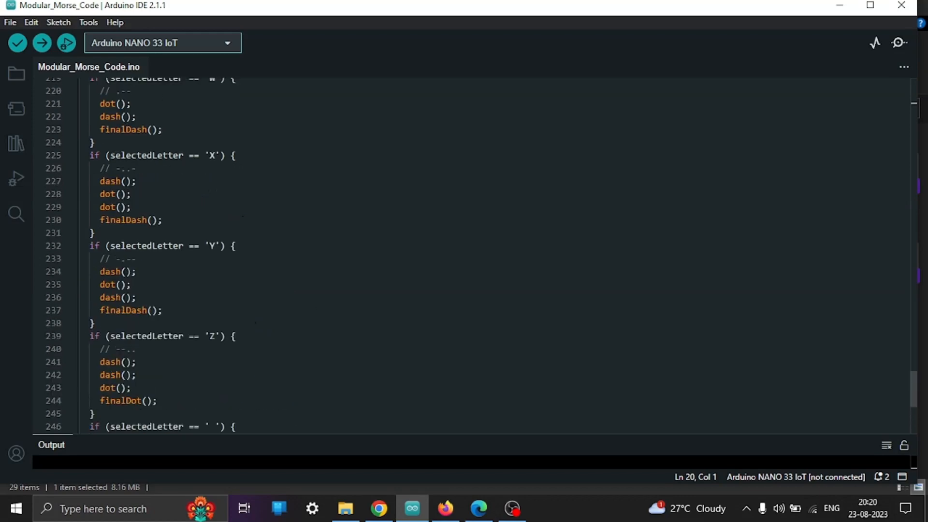
{"action": "scroll", "scroll_direction": "up", "scroll_amount": 3}
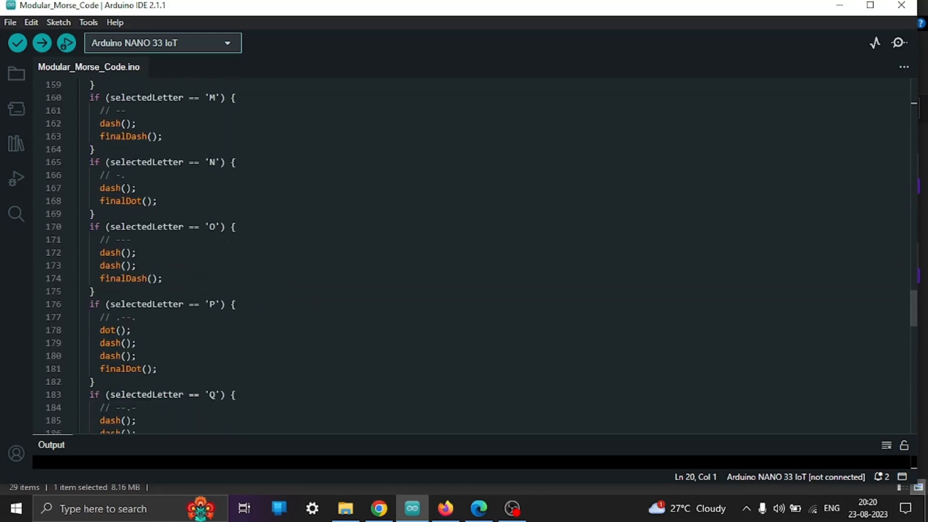
{"action": "scroll", "scroll_direction": "up", "scroll_amount": 3}
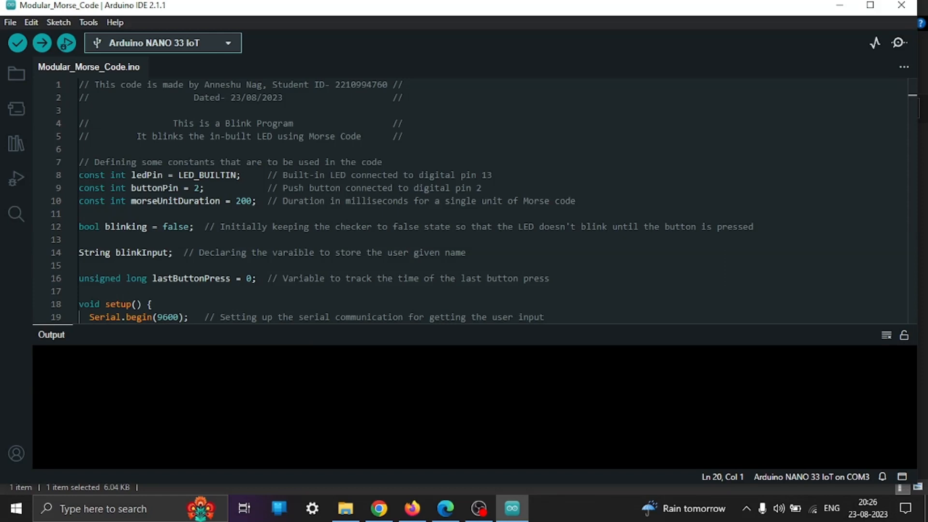
Start the Serial Monitor at 9600 baud, showing the board's "Enter Name:" prompt
{"action": "left_click", "coordinate": [41, 42]}
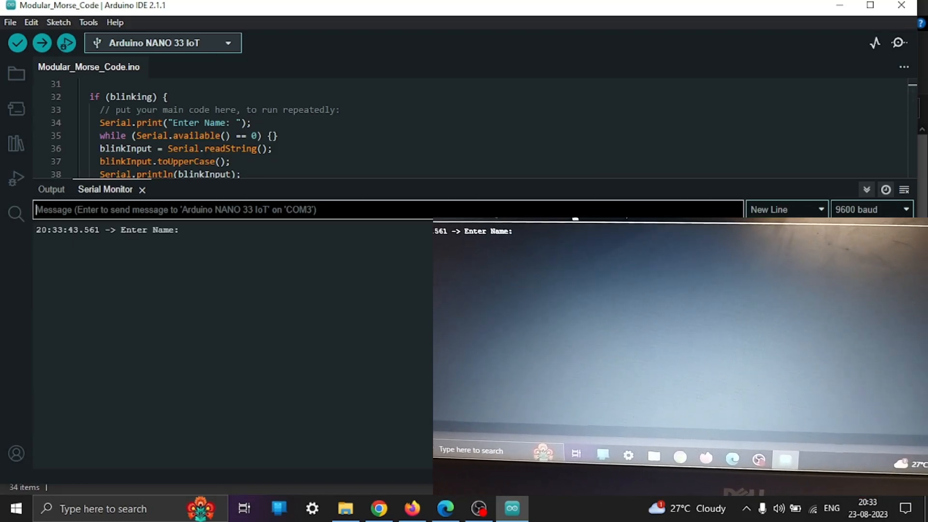
{"action": "type", "text": "sam k"}
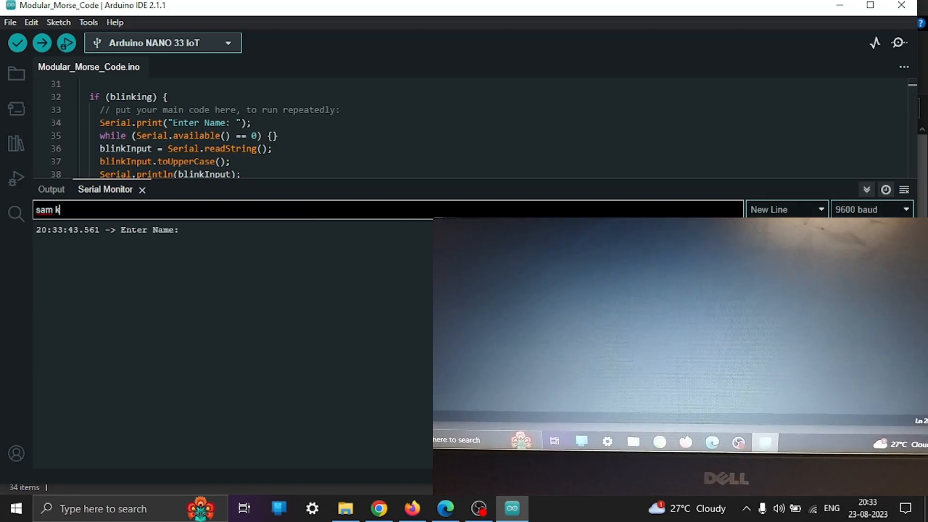
{"action": "type", "text": "umar"}
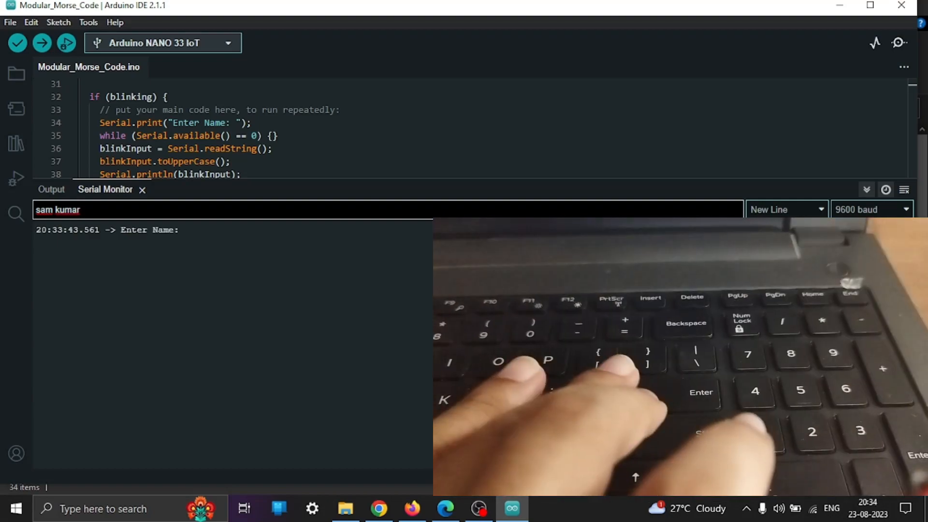
{"action": "key", "text": "Enter"}
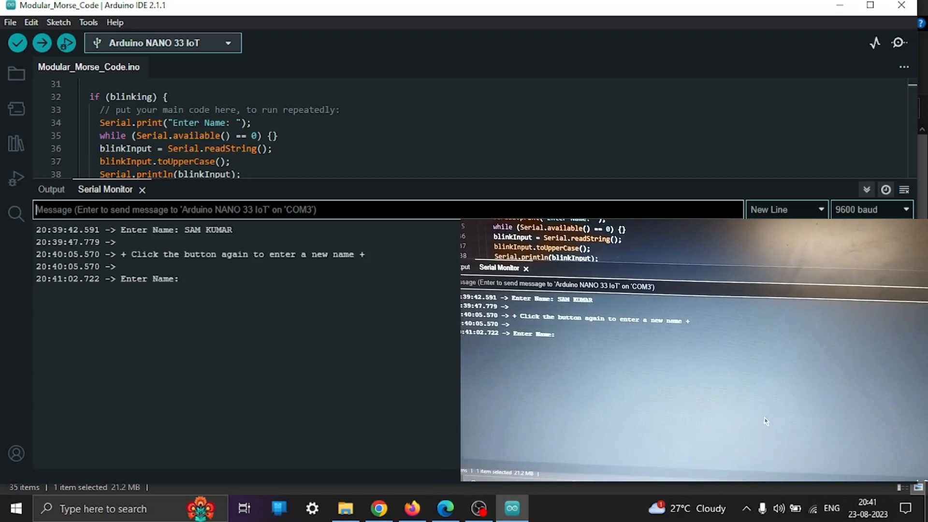
Begin entering a second name, "viki", at the new "Enter Name:" prompt
{"action": "type", "text": "viki"}
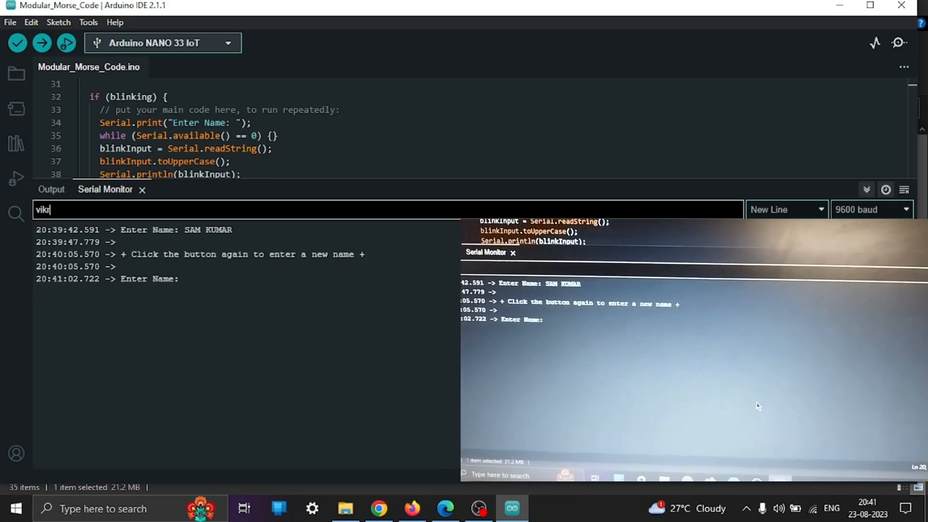